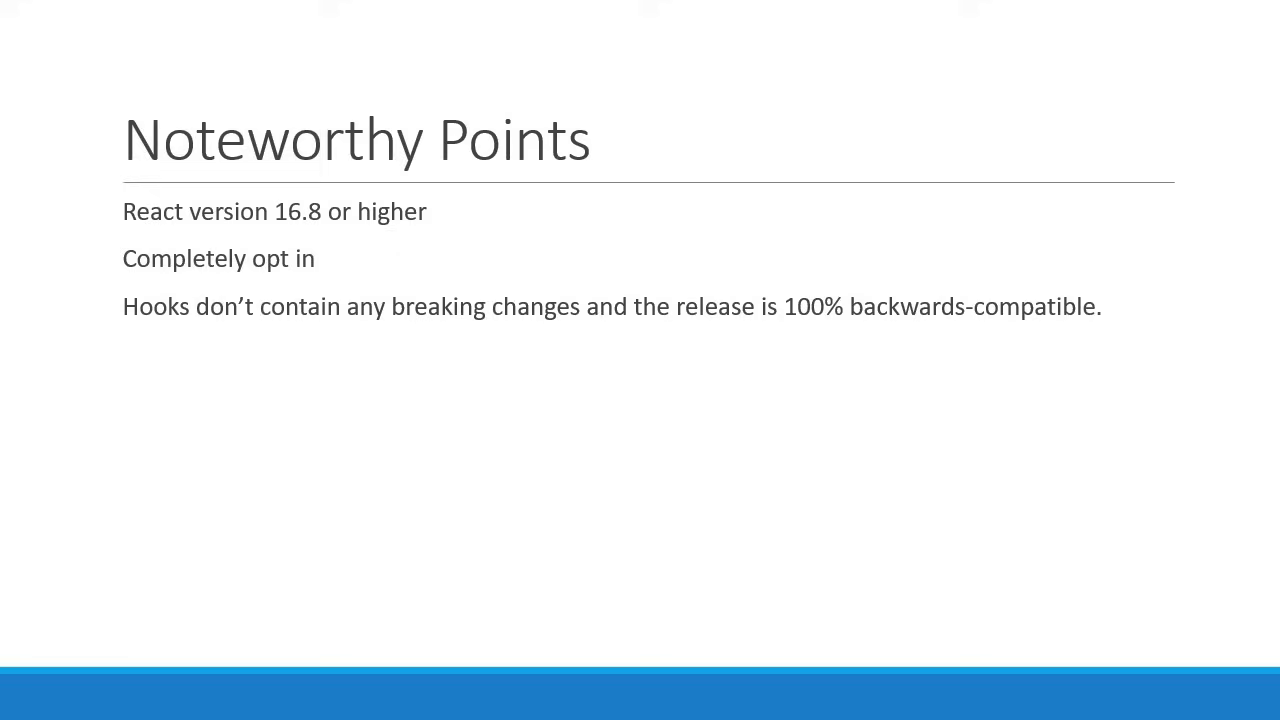
key(Right)
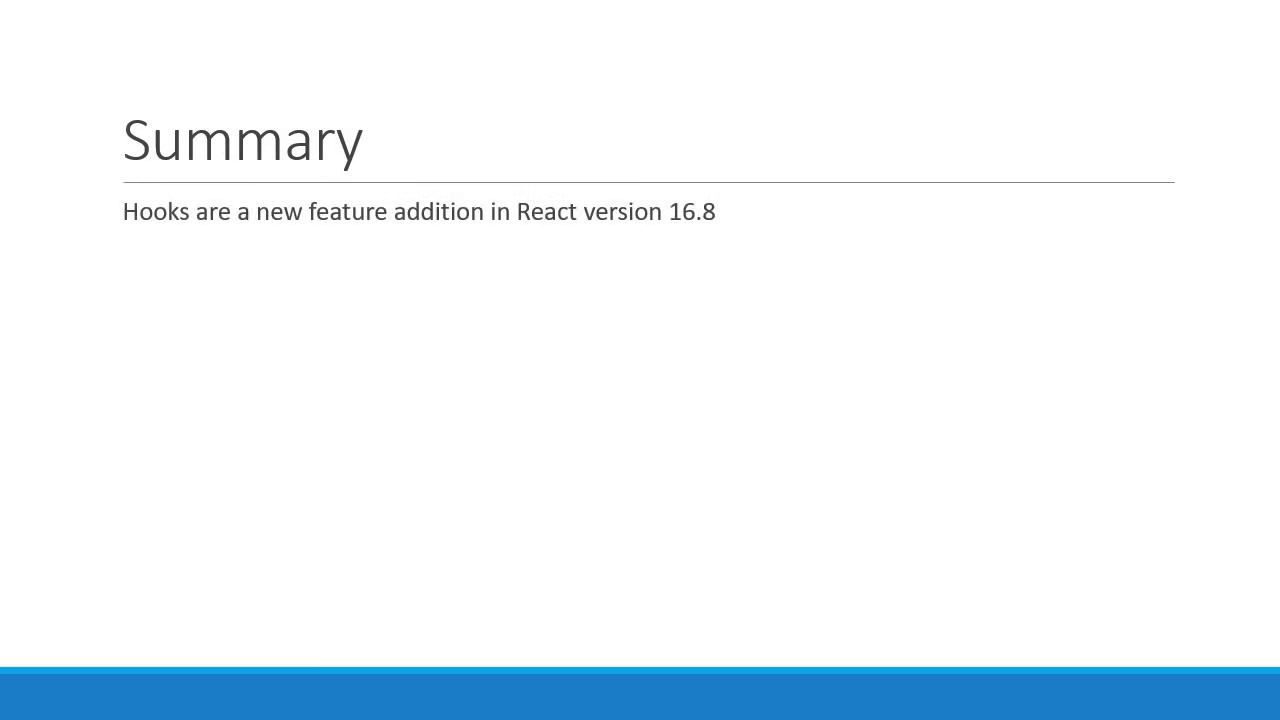